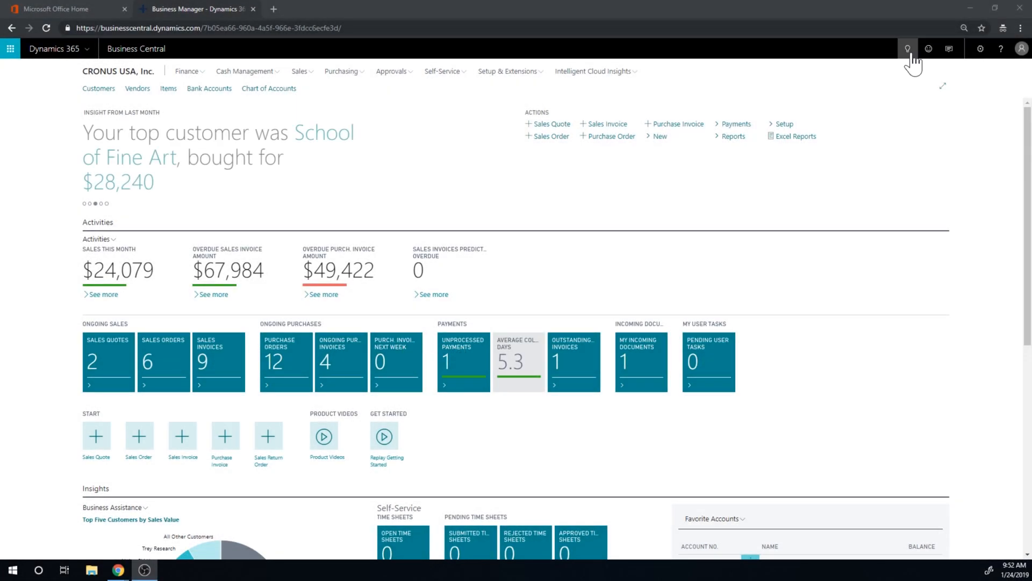
Search Tell Me for 'dimensions' and open the Dimensions page
left_click(912, 49)
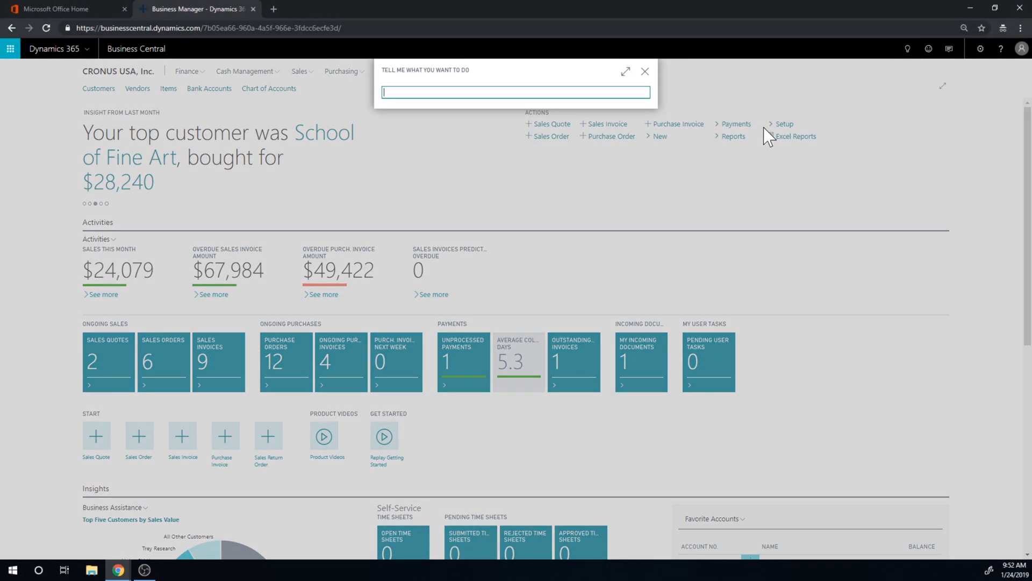
type("dimensions")
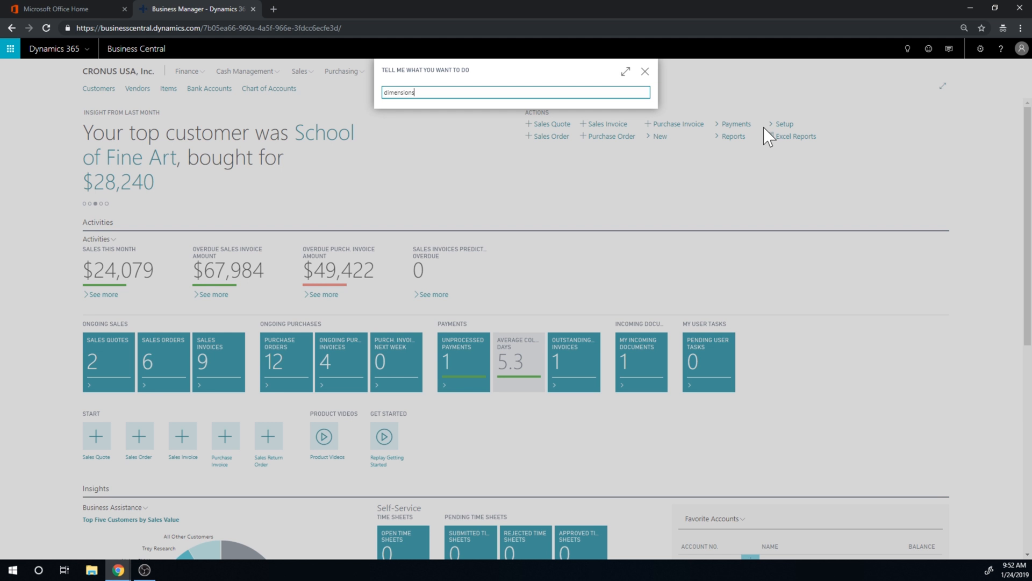
type("dimensions")
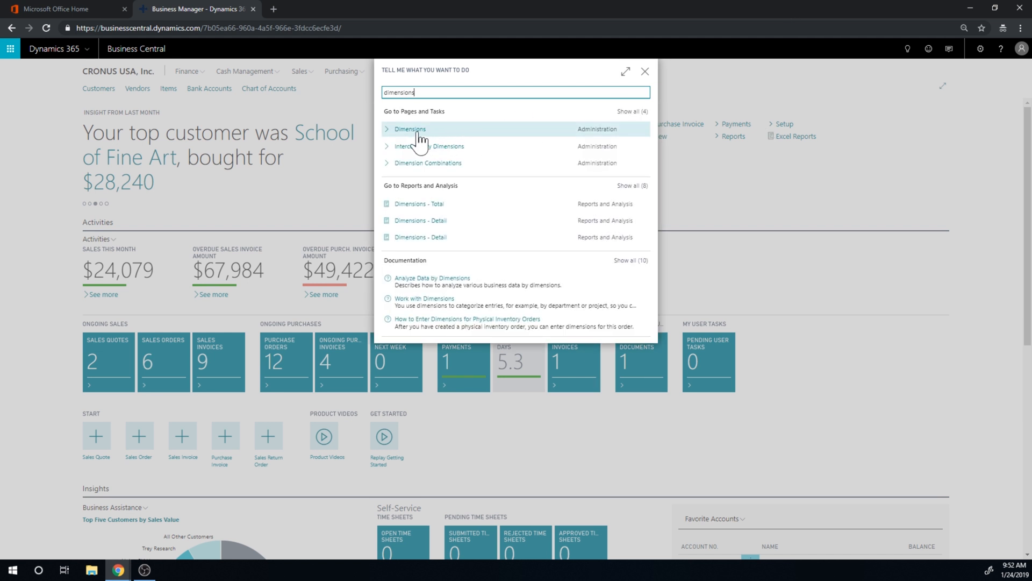
left_click(410, 128)
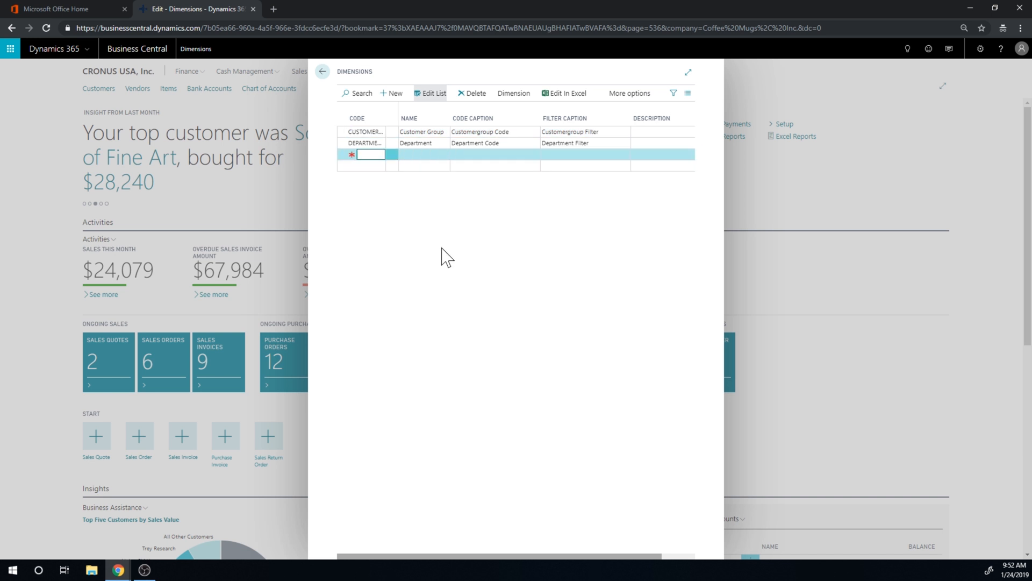
Add the REGION dimension code with Region Code and Region Filter captions
type("REGION")
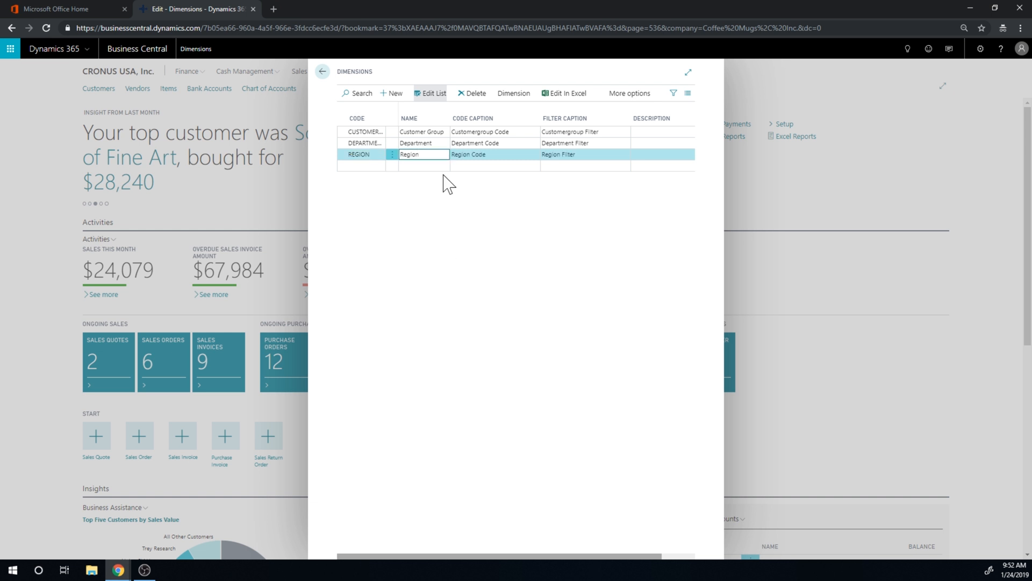
double_click(361, 154)
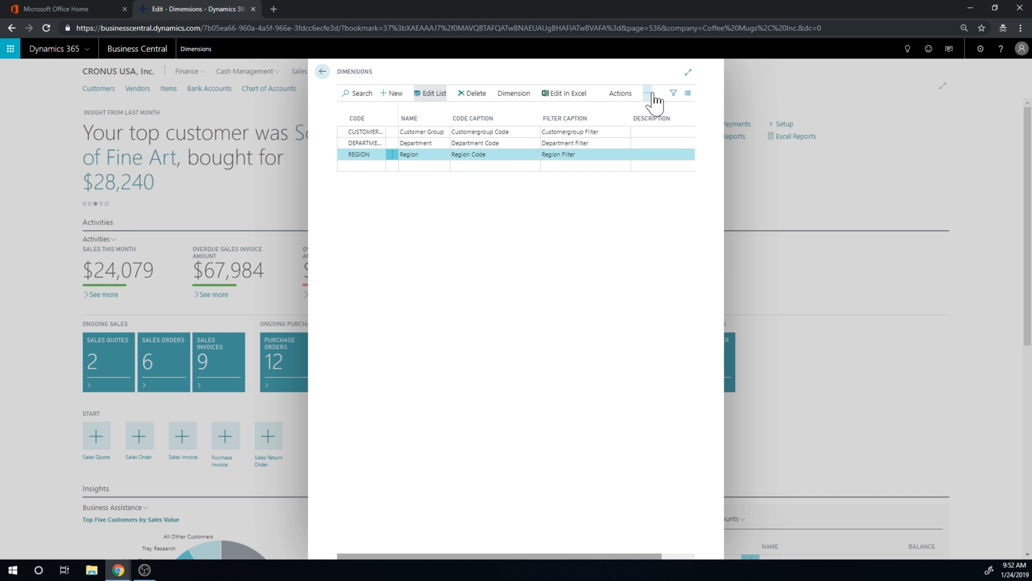
left_click(619, 93)
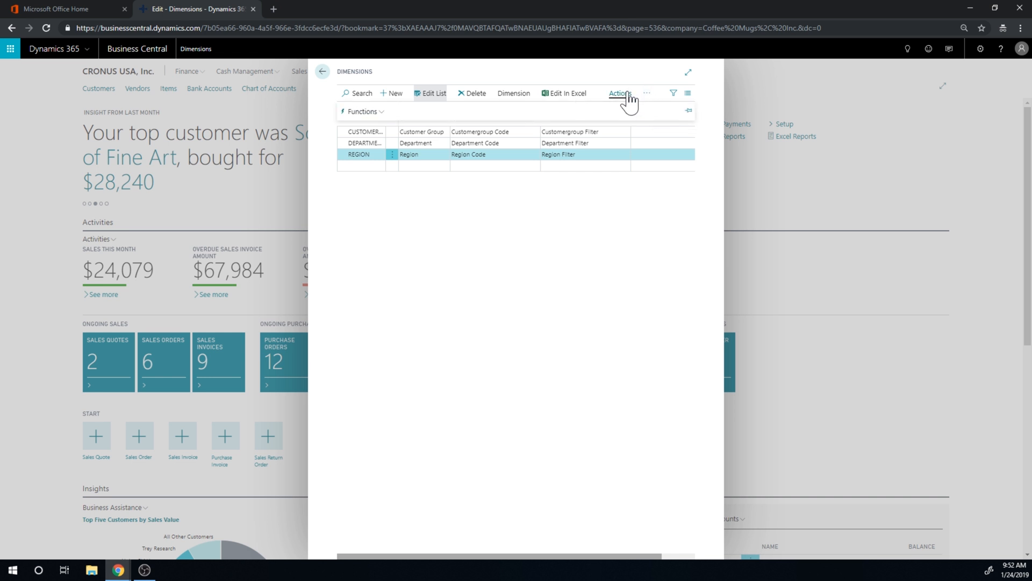
mouse_move(428, 115)
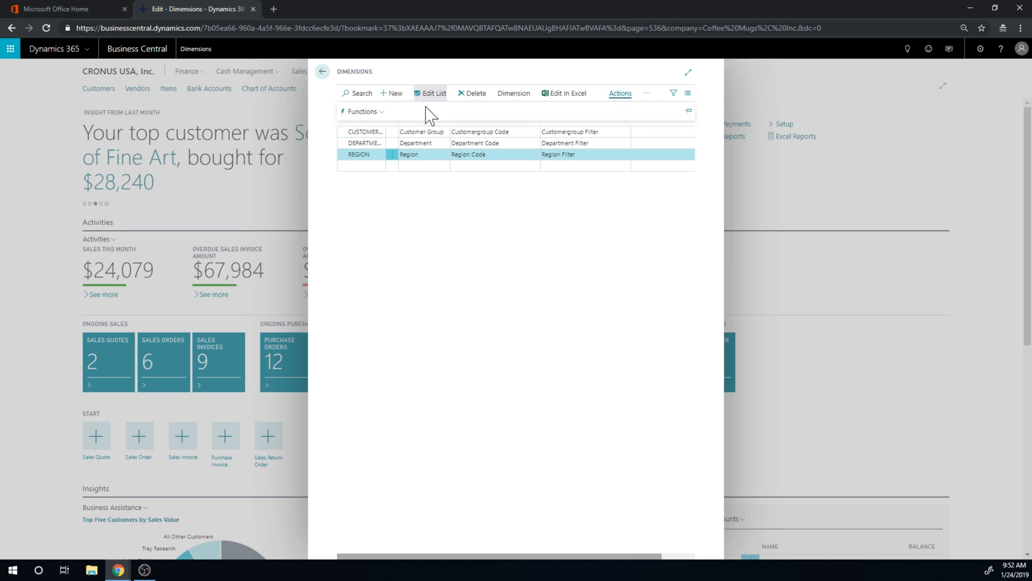
mouse_move(514, 93)
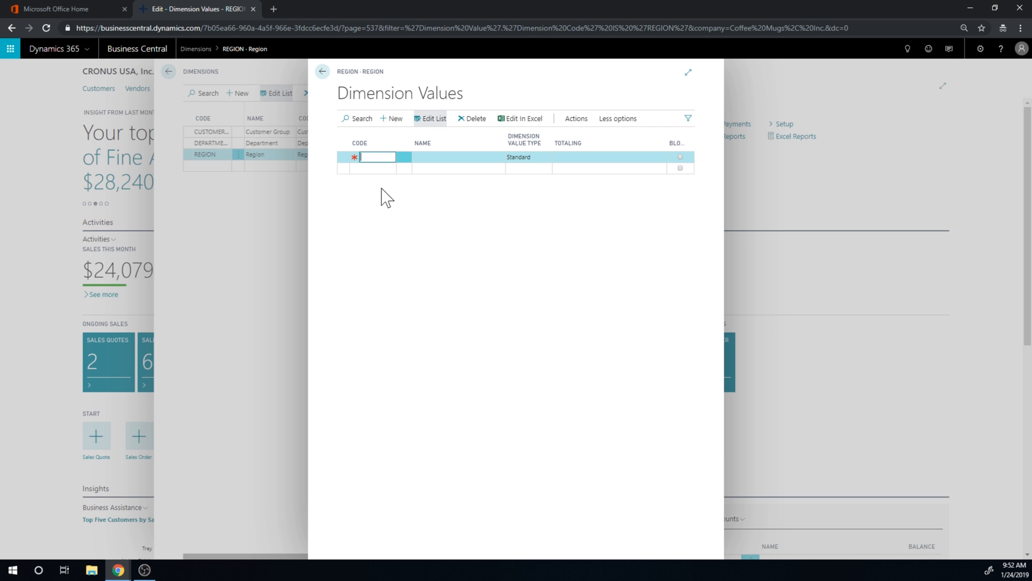
mouse_move(481, 328)
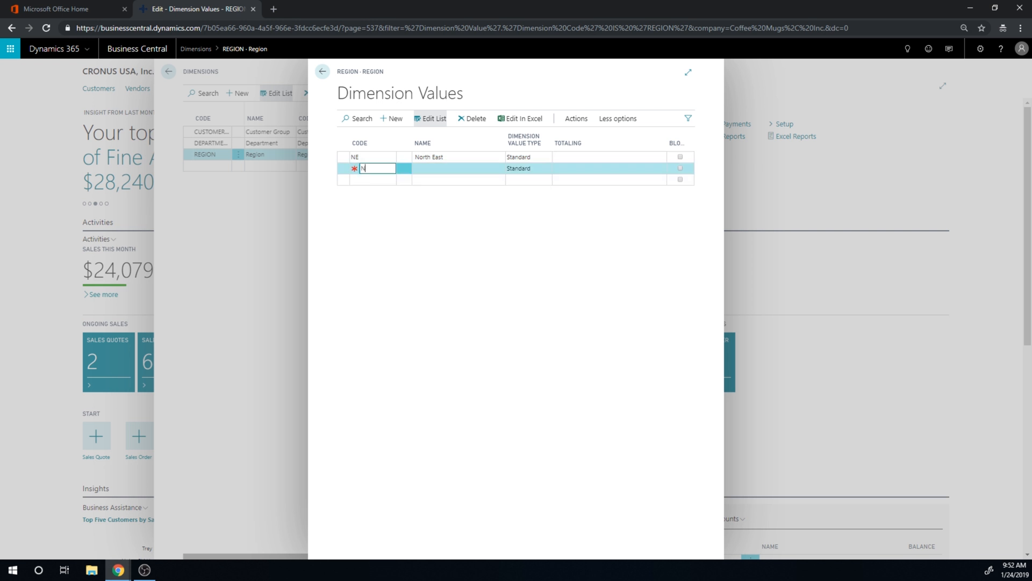
Enter REGION values NW North West, SE South East and SW South West
type("NW")
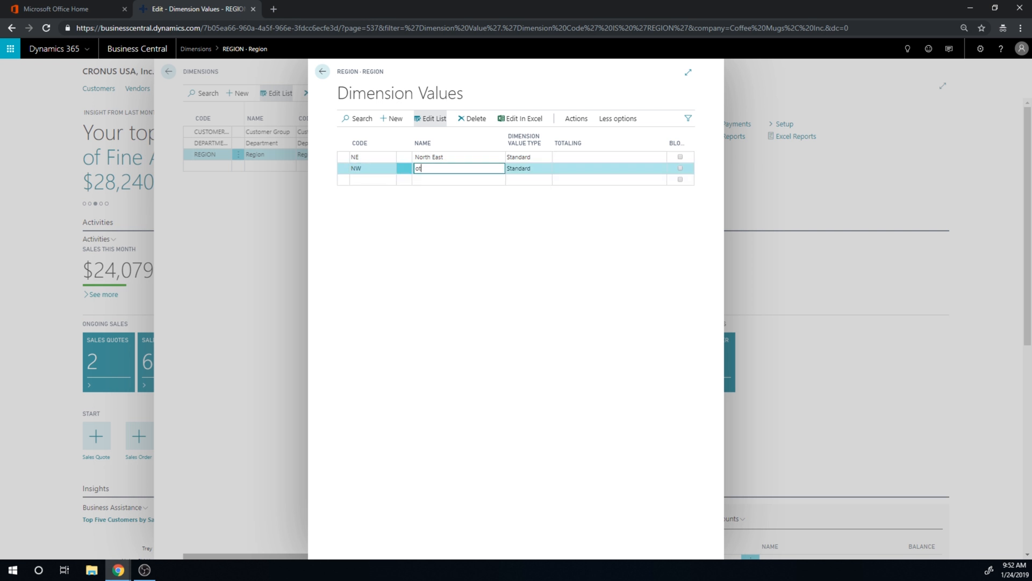
type("North West")
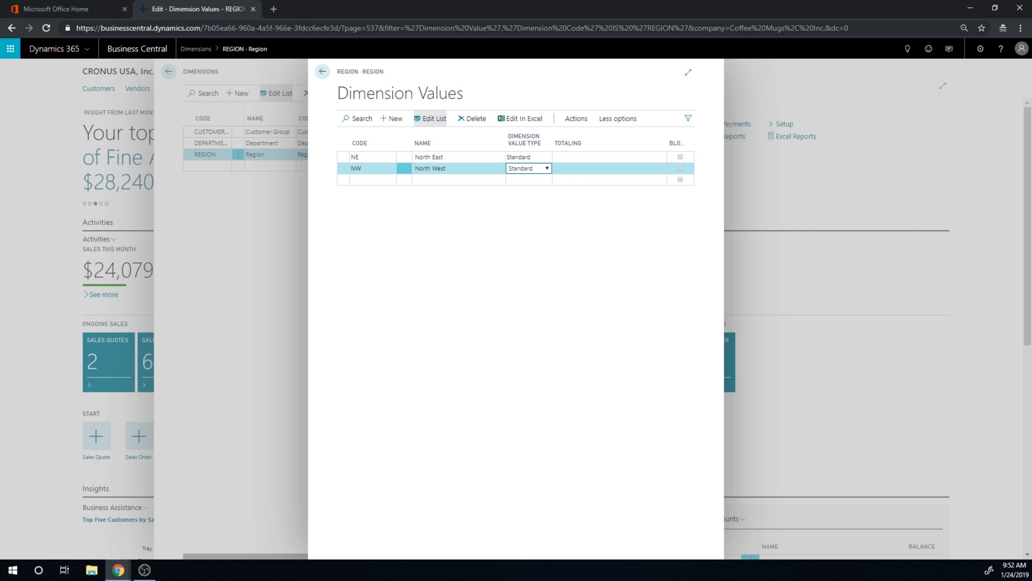
type("SE")
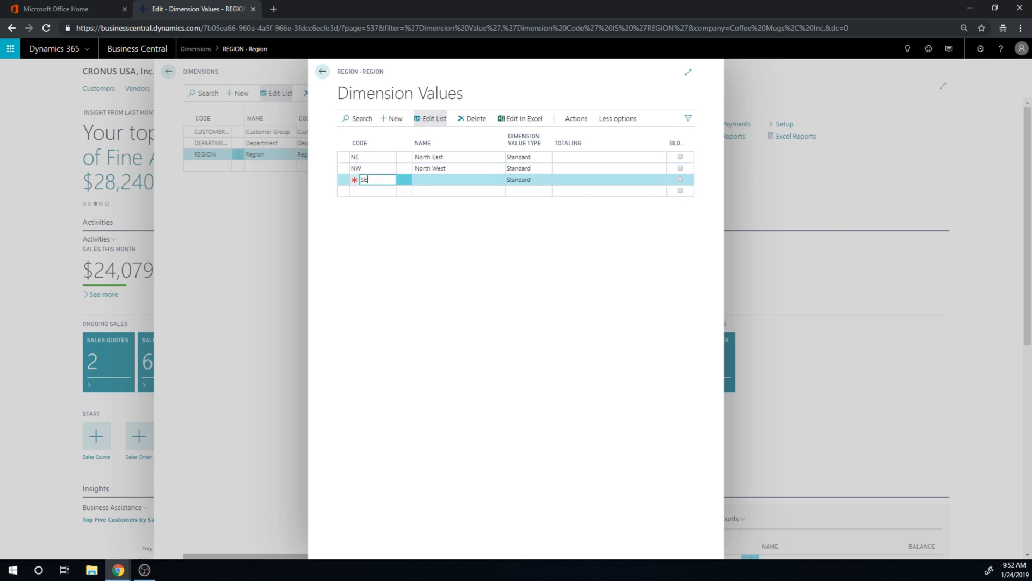
type("South Ea")
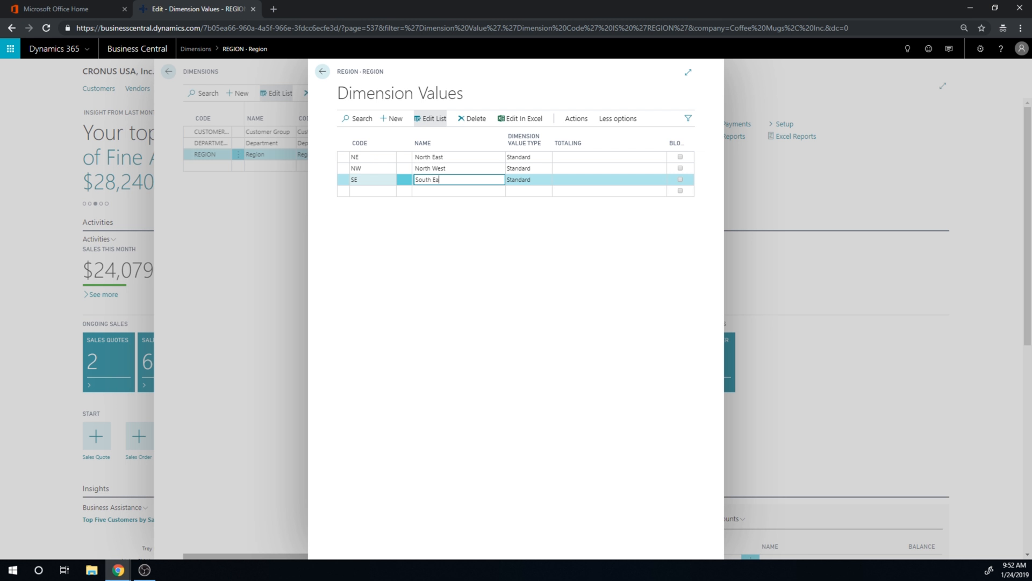
key("Enter")
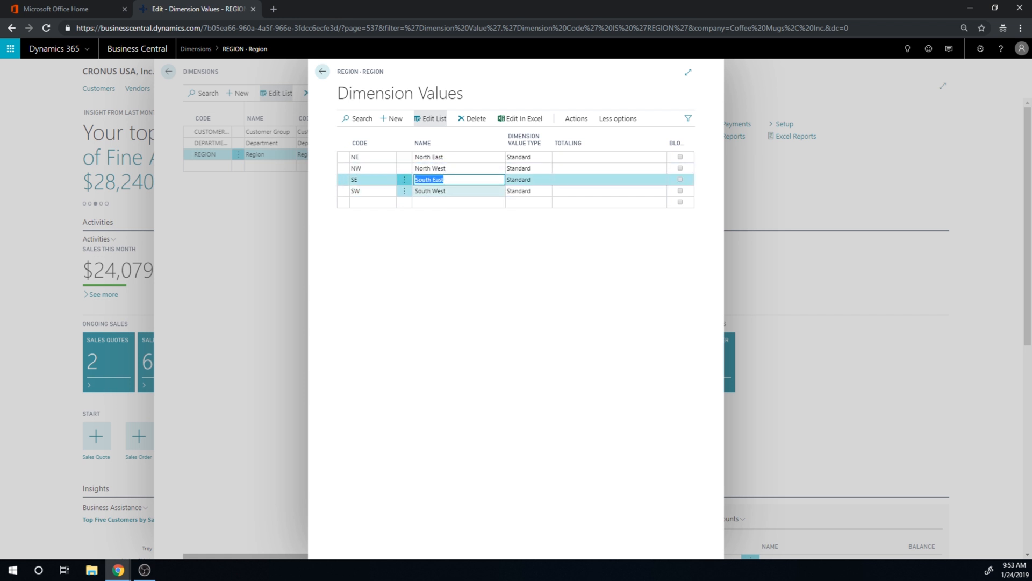
left_click(429, 191)
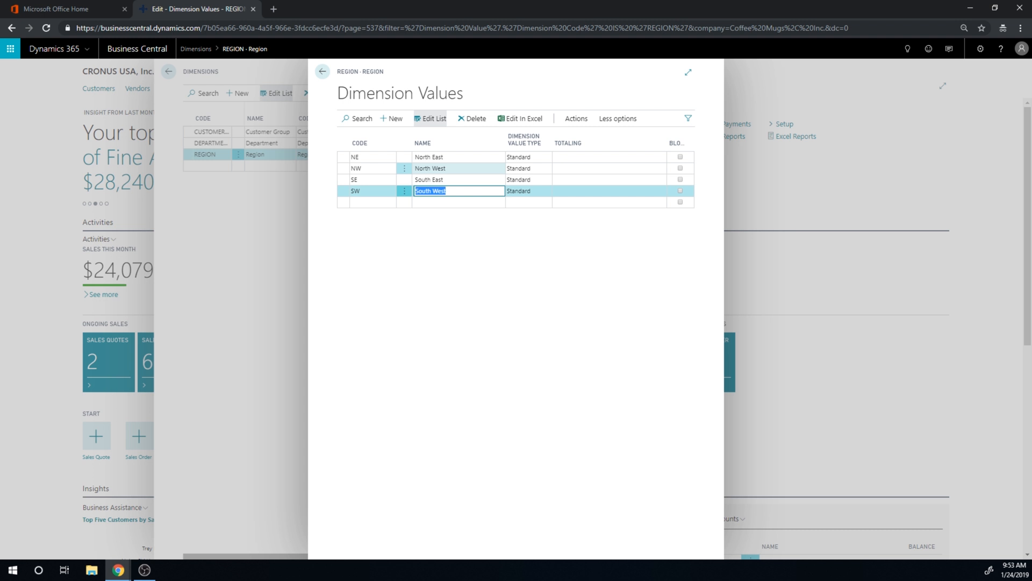
mouse_move(367, 152)
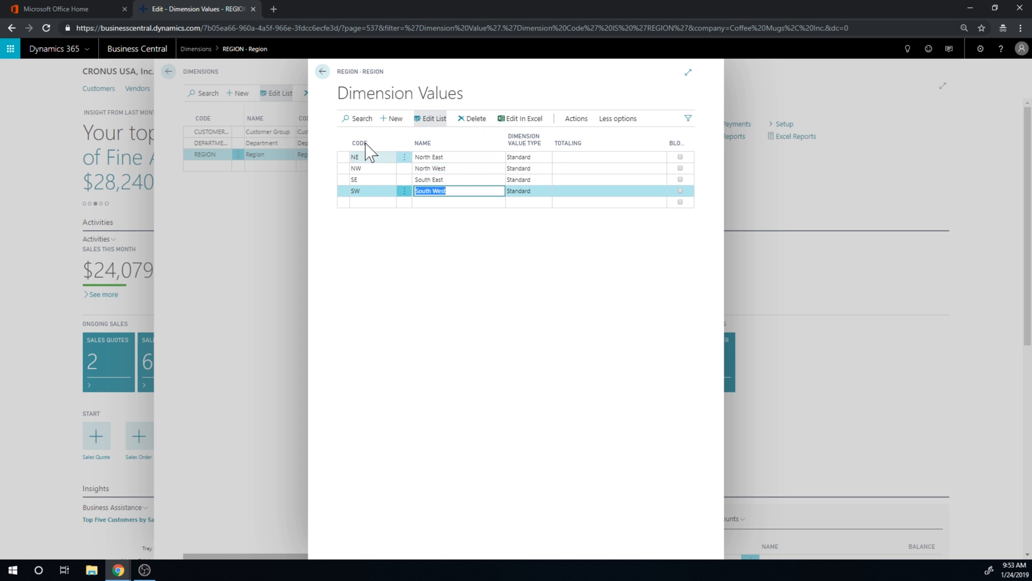
mouse_move(727, 238)
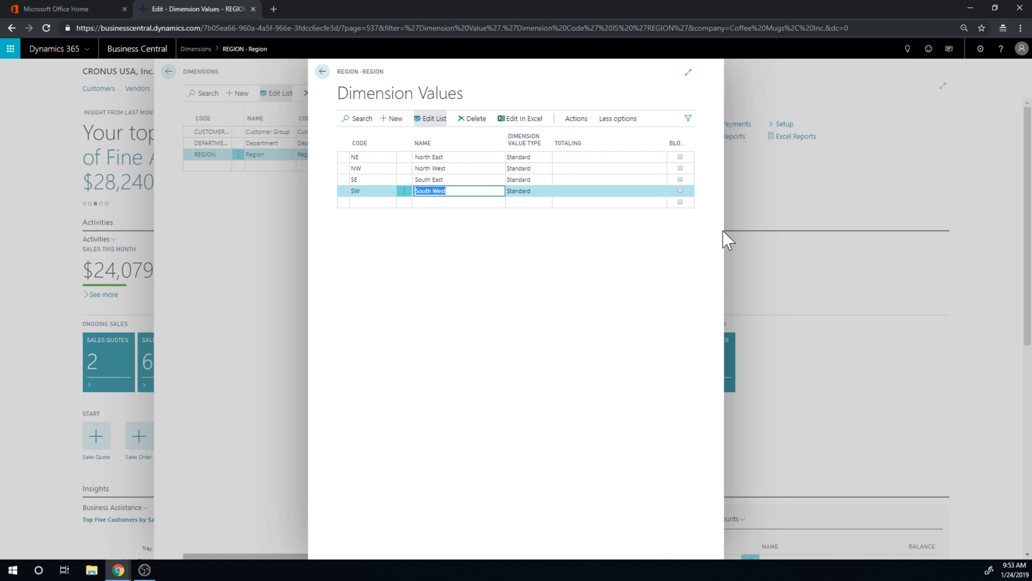
left_click(322, 71)
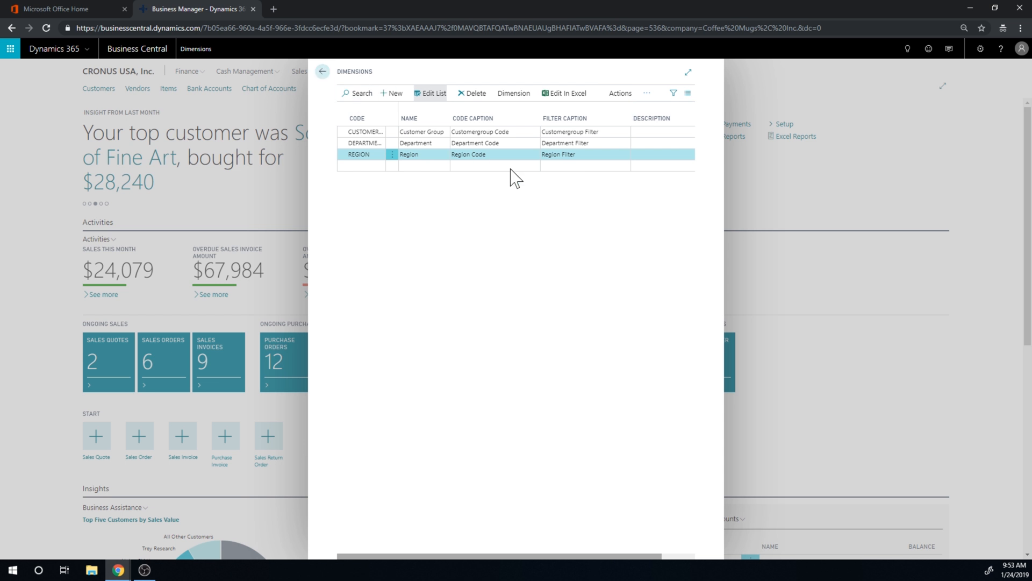
Search Tell Me for 'sales budgets' and open the Sales Budgets list
left_click(907, 48)
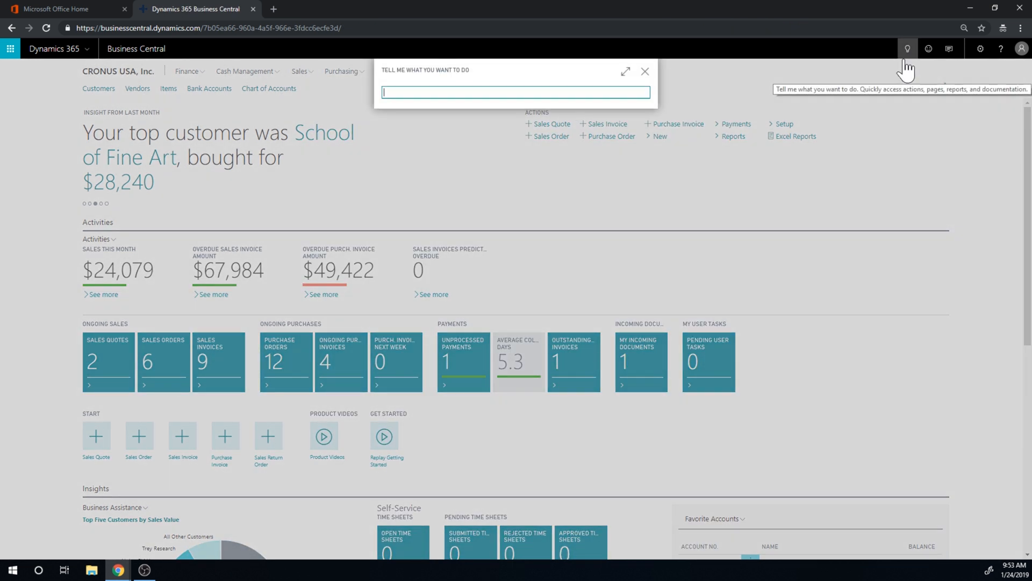
type("sales budget")
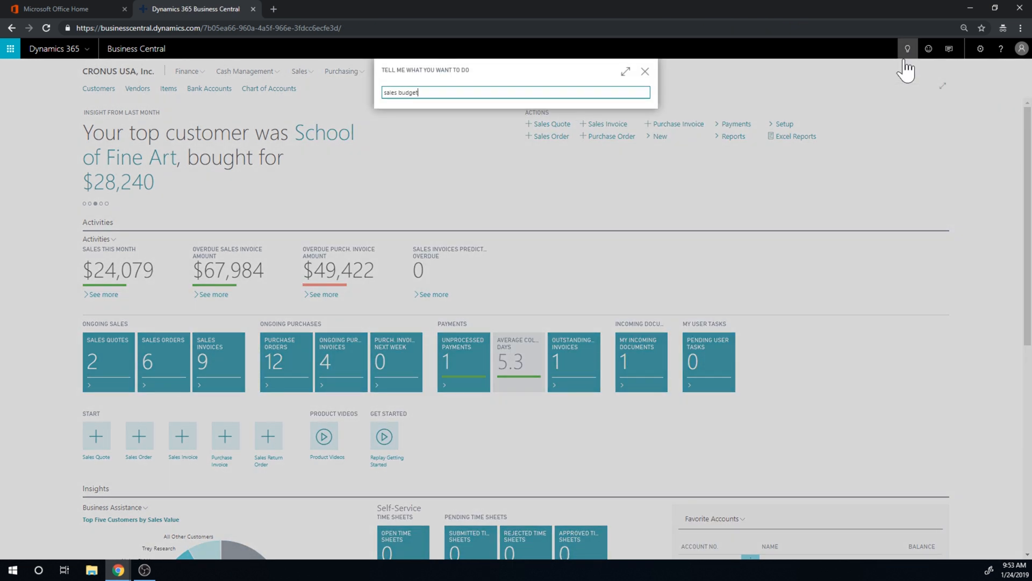
type("s")
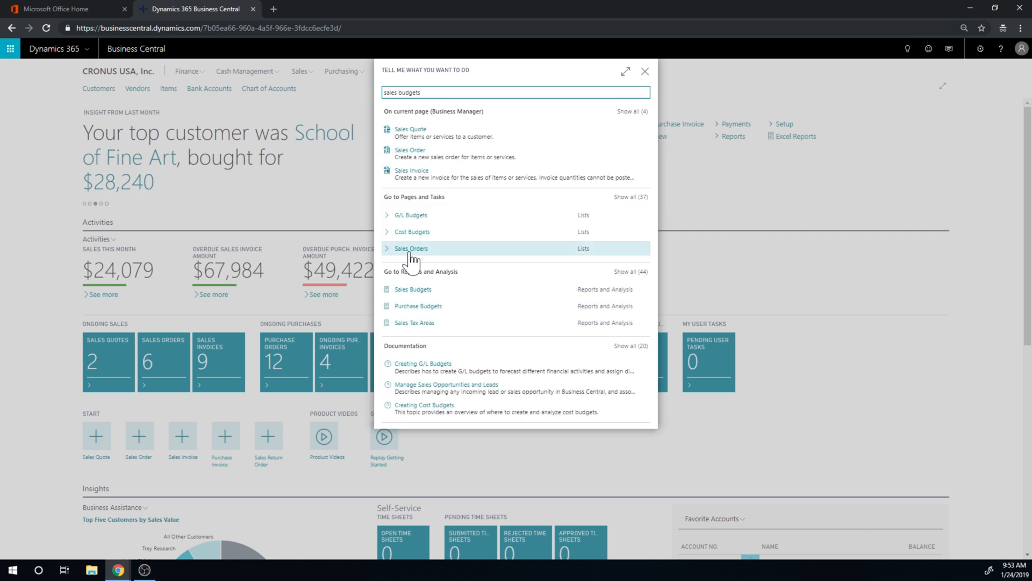
left_click(413, 289)
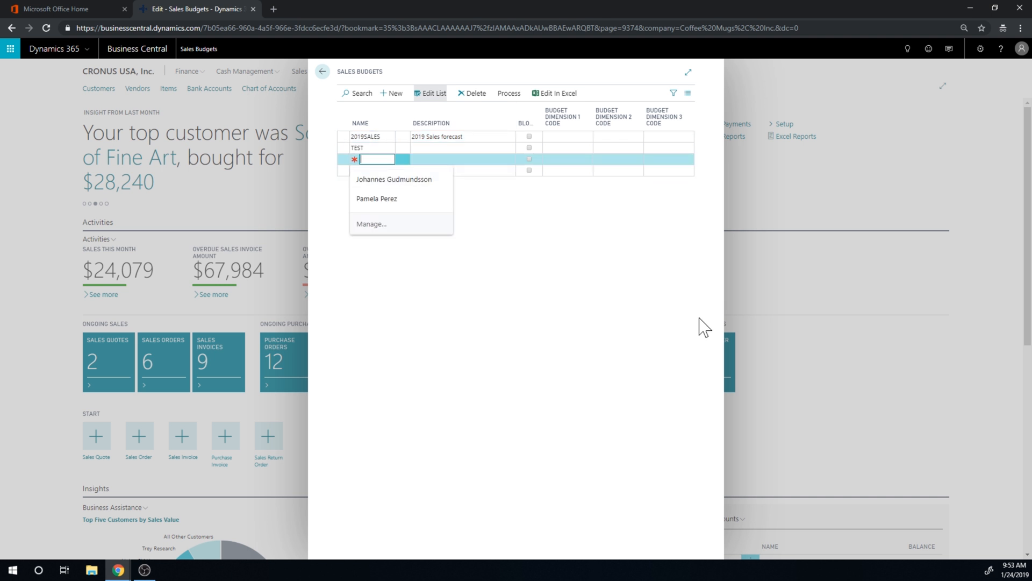
Create budget 2019SALESR '2019 Sales by Region' with REGION as Budget Dimension 1
type("2019SALESR")
left_click(463, 159)
type("2019 Sales by R")
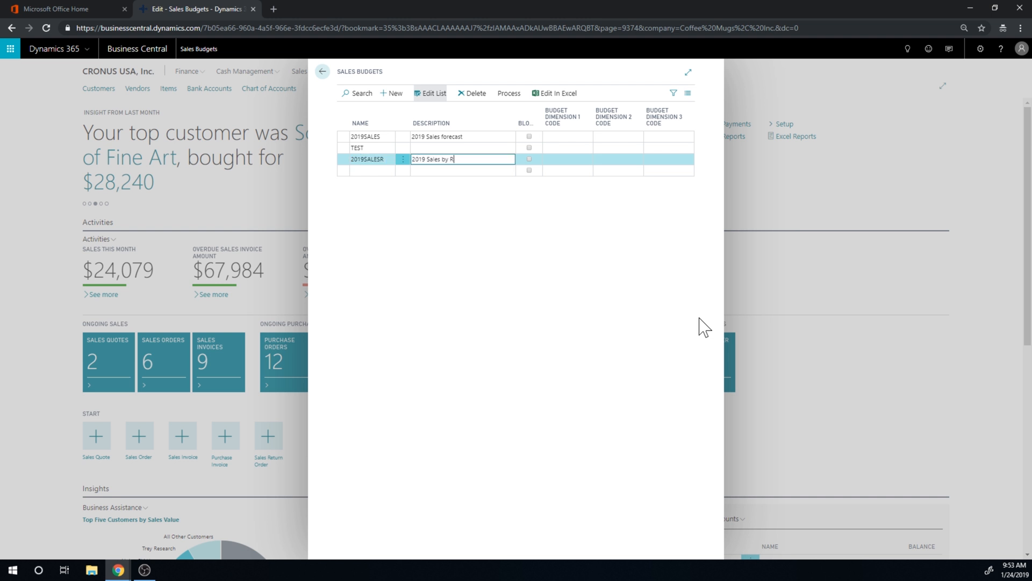
type("egion")
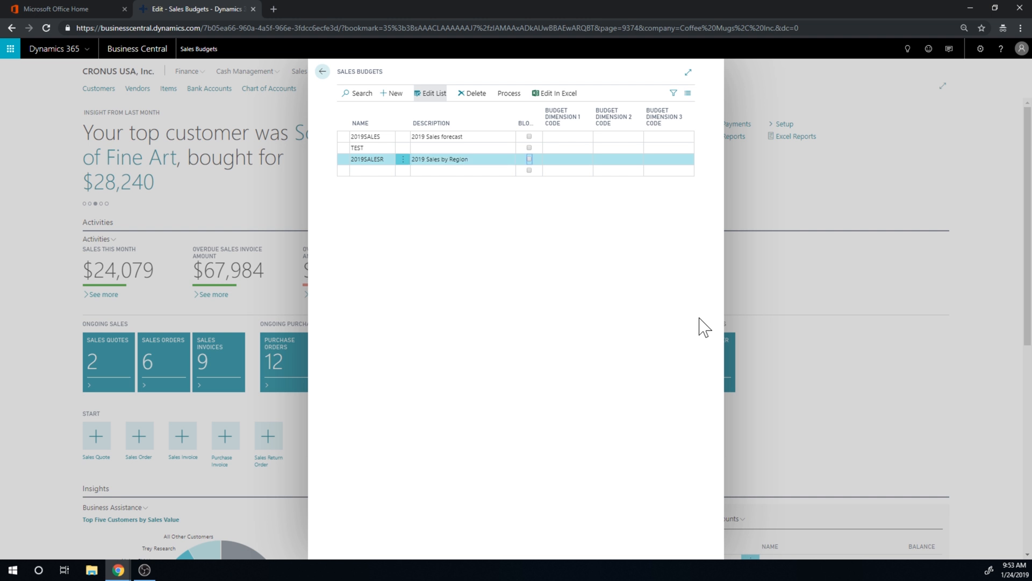
left_click(567, 158)
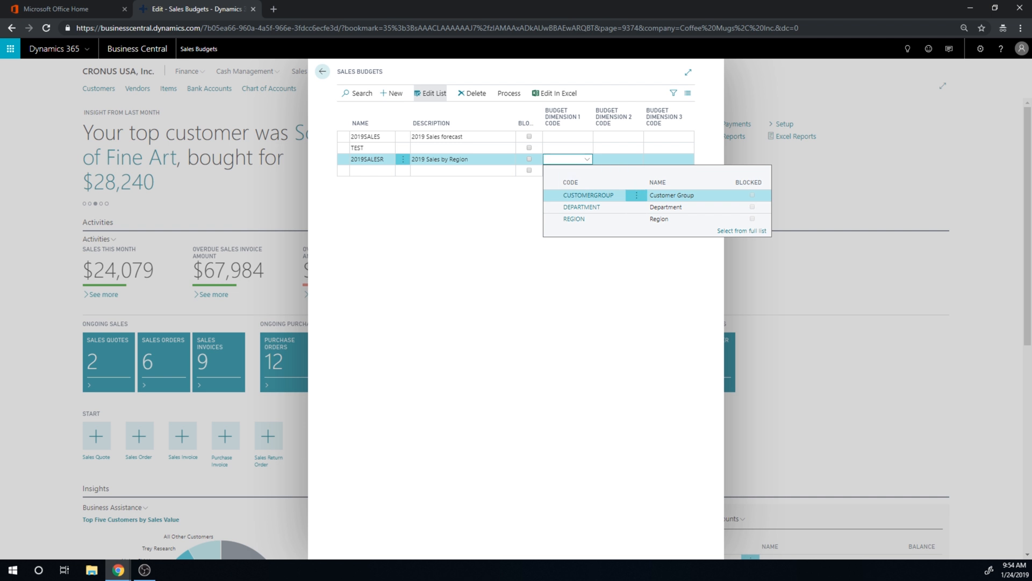
mouse_move(589, 250)
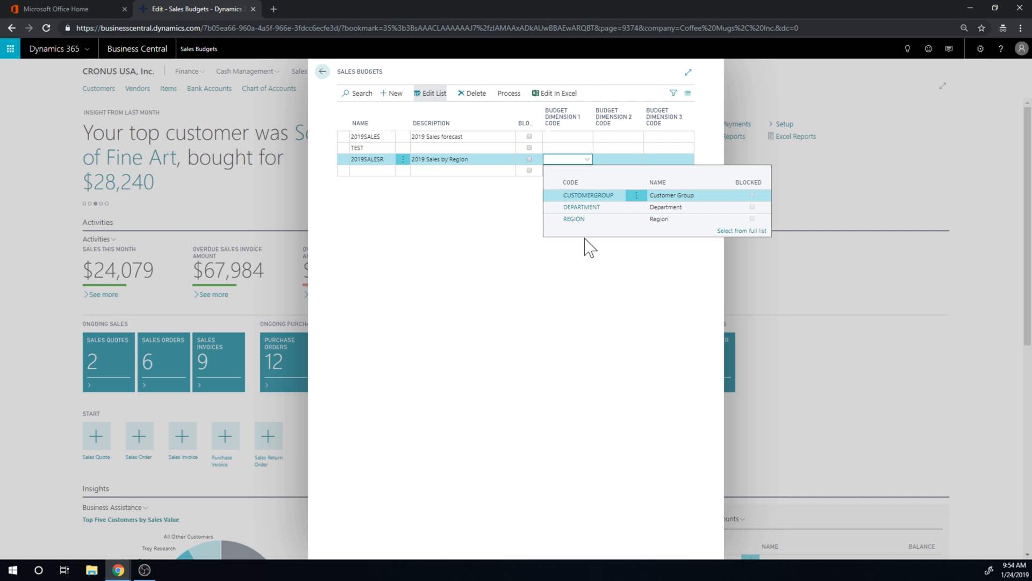
mouse_move(609, 210)
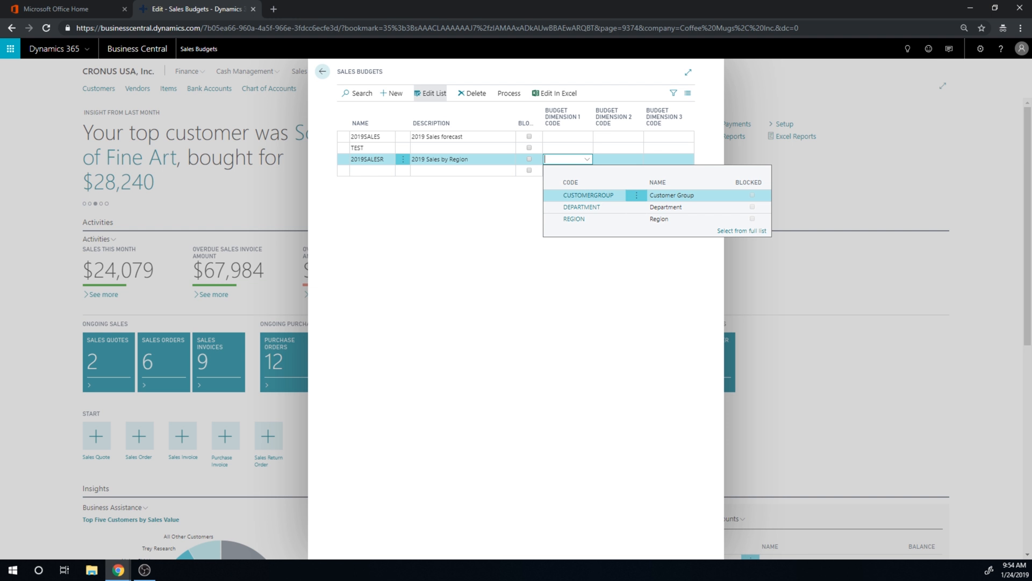
mouse_move(502, 212)
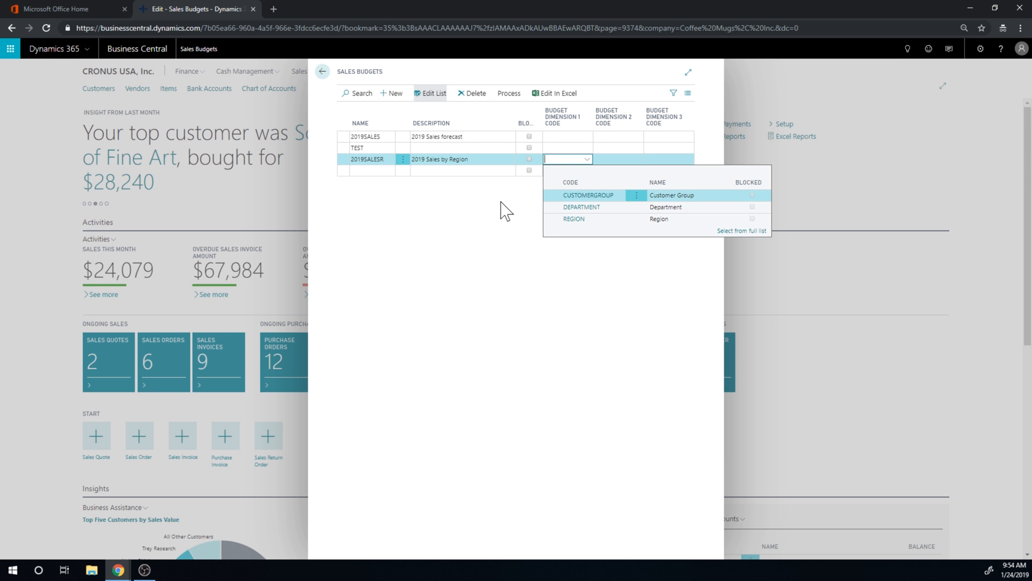
mouse_move(600, 209)
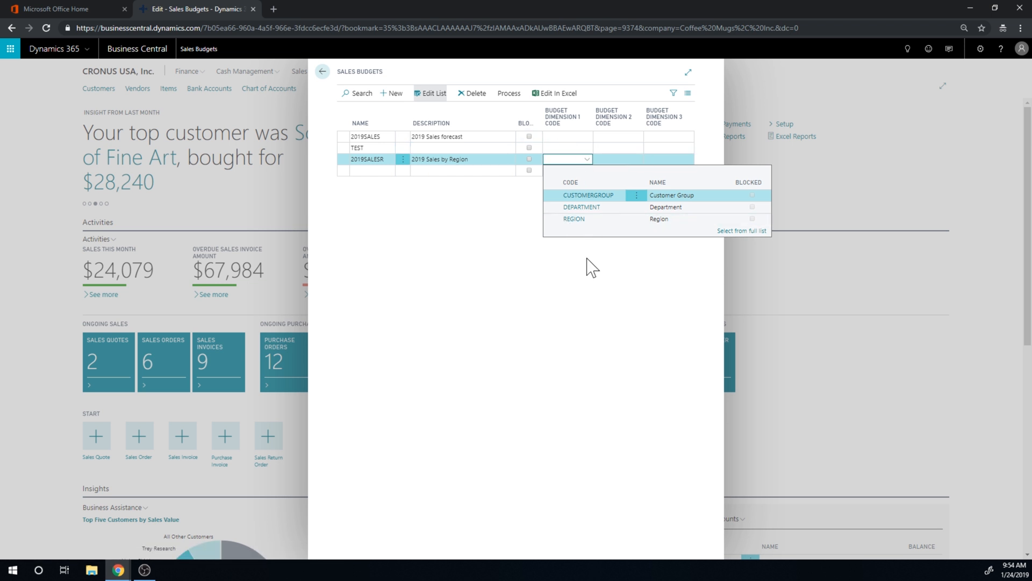
mouse_move(519, 251)
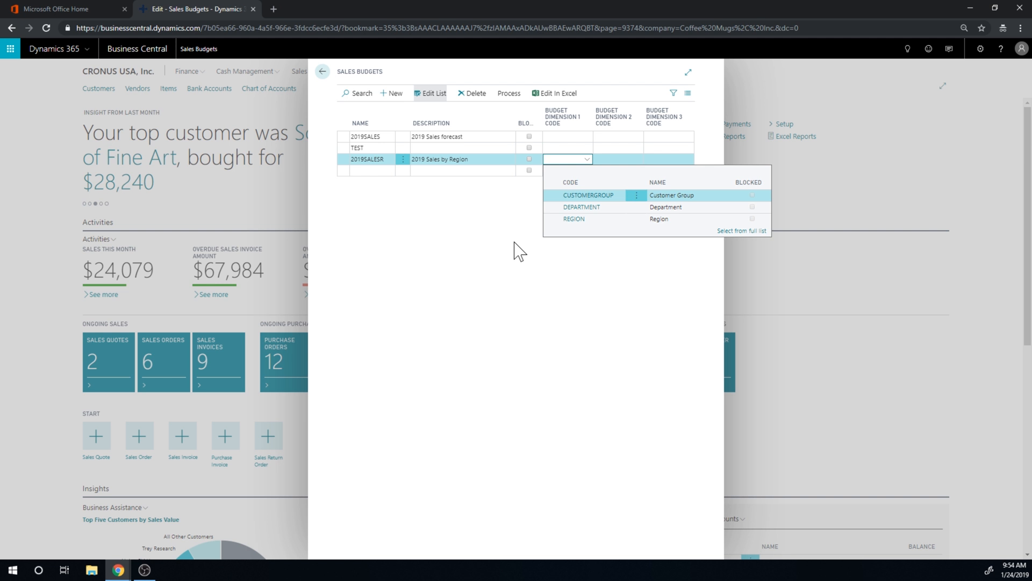
mouse_move(589, 219)
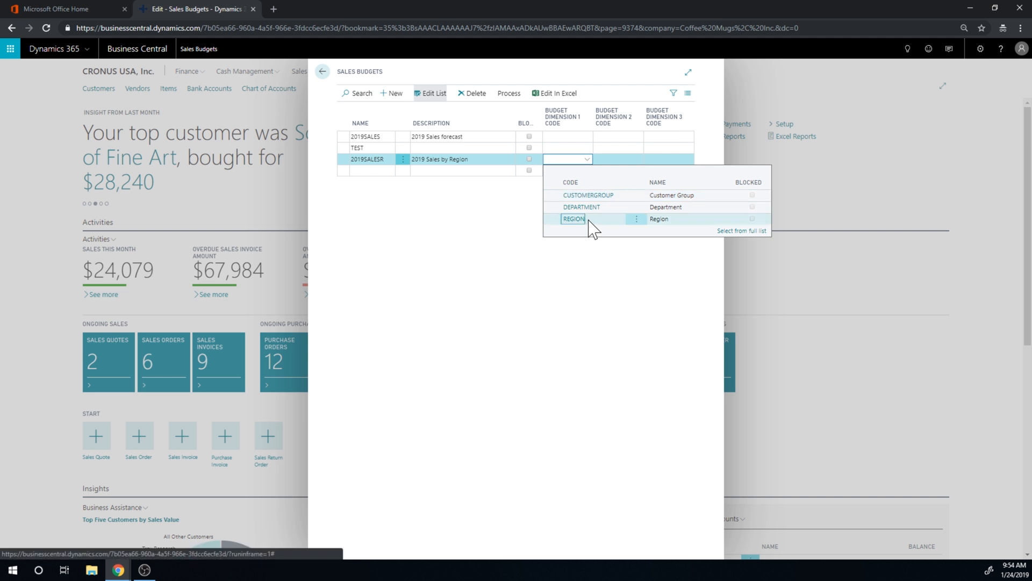
left_click(574, 219)
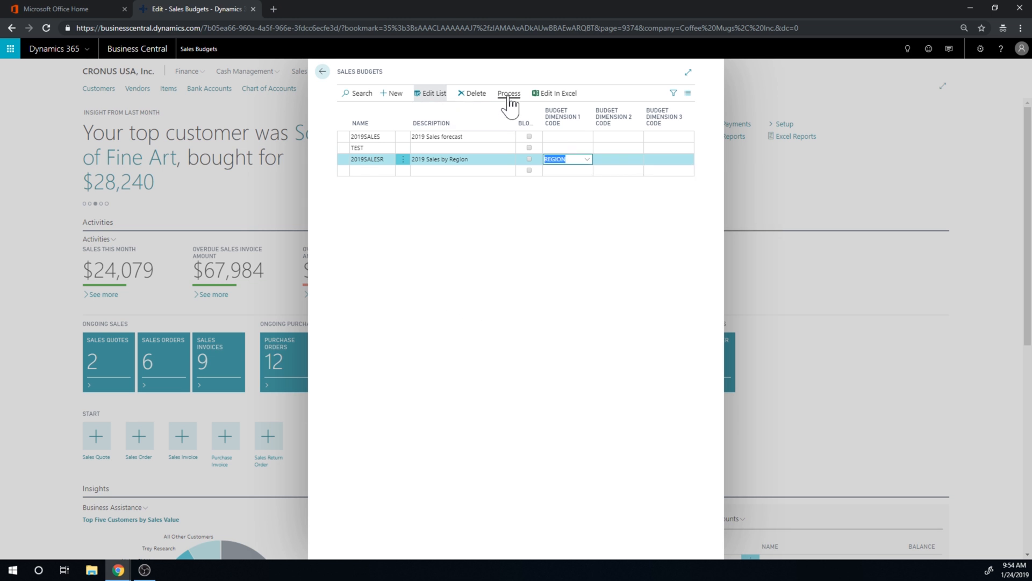
left_click(606, 255)
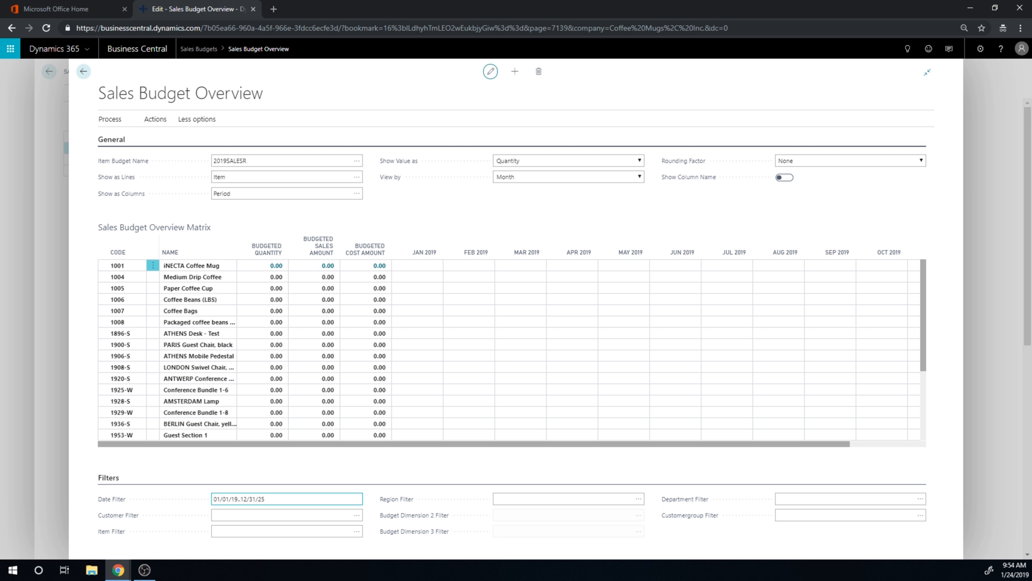
Open the budget overview and set the date filter to 01/01/19..01/31/19
left_click(520, 333)
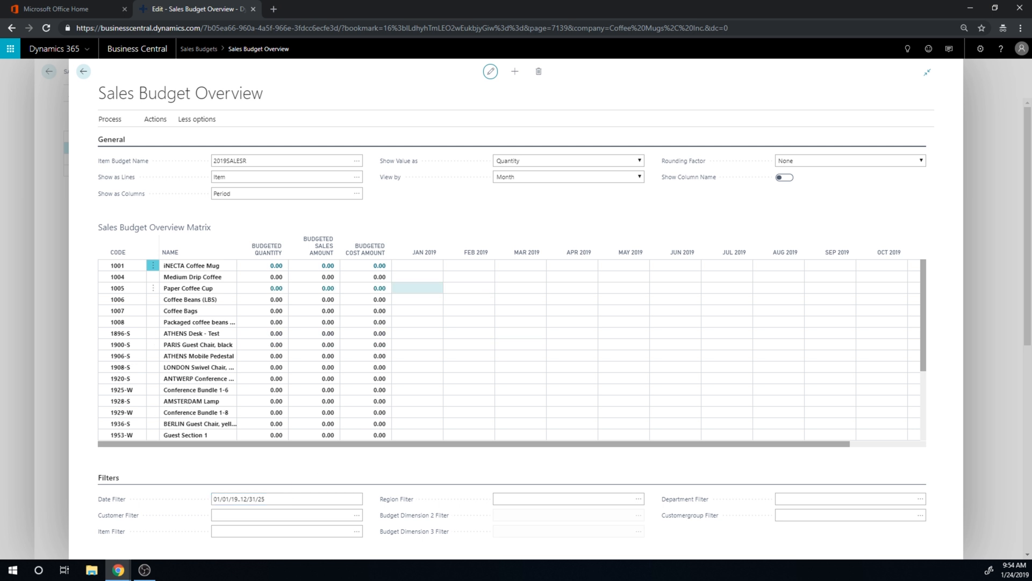
left_click(424, 252)
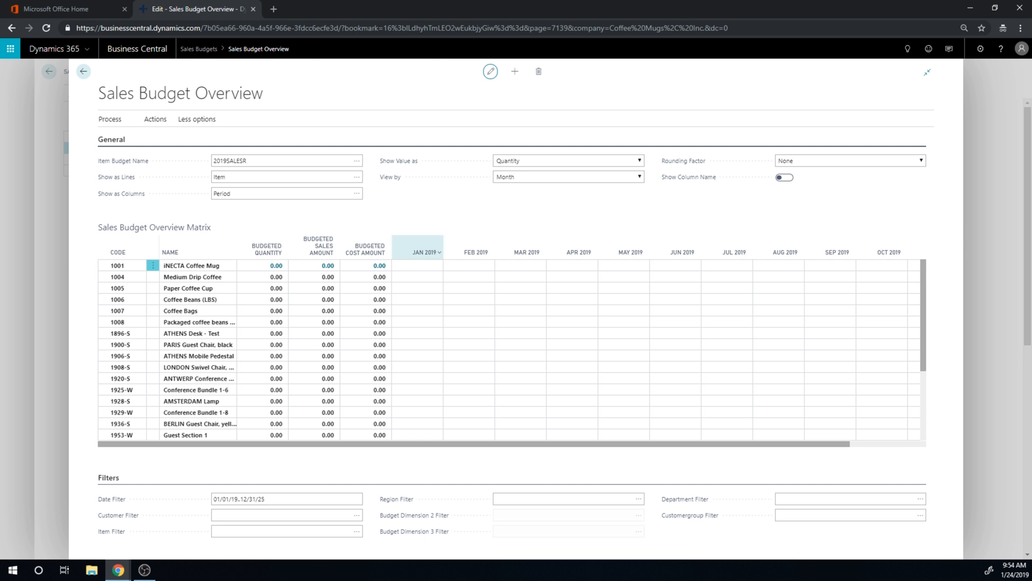
left_click(285, 499)
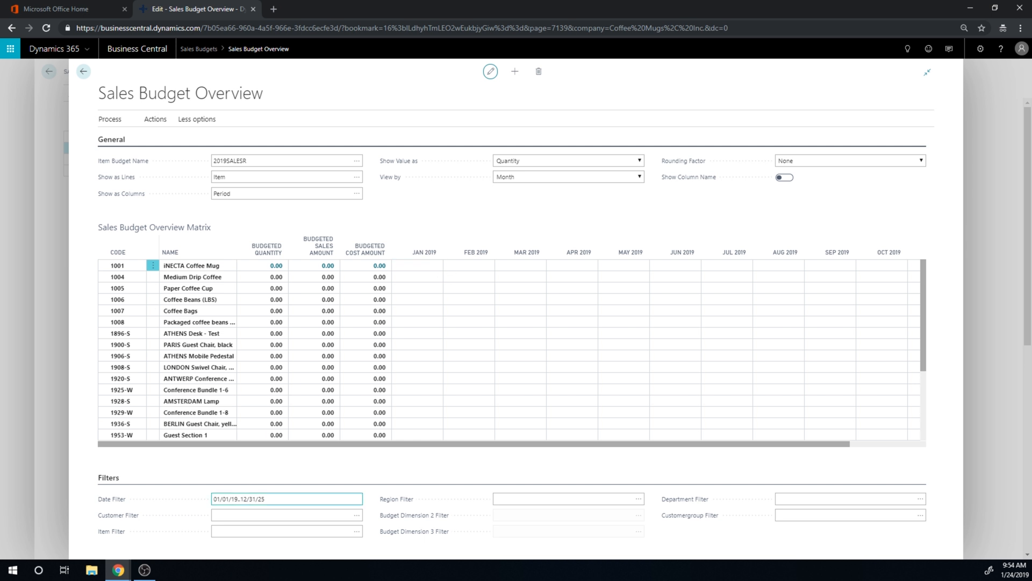
type("01/01/19..1")
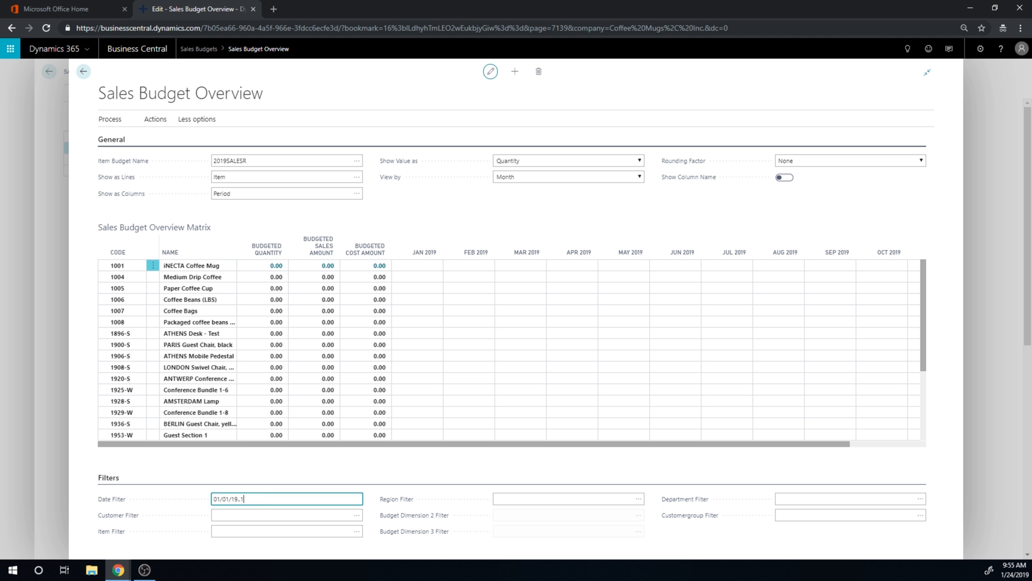
key("Backspace")
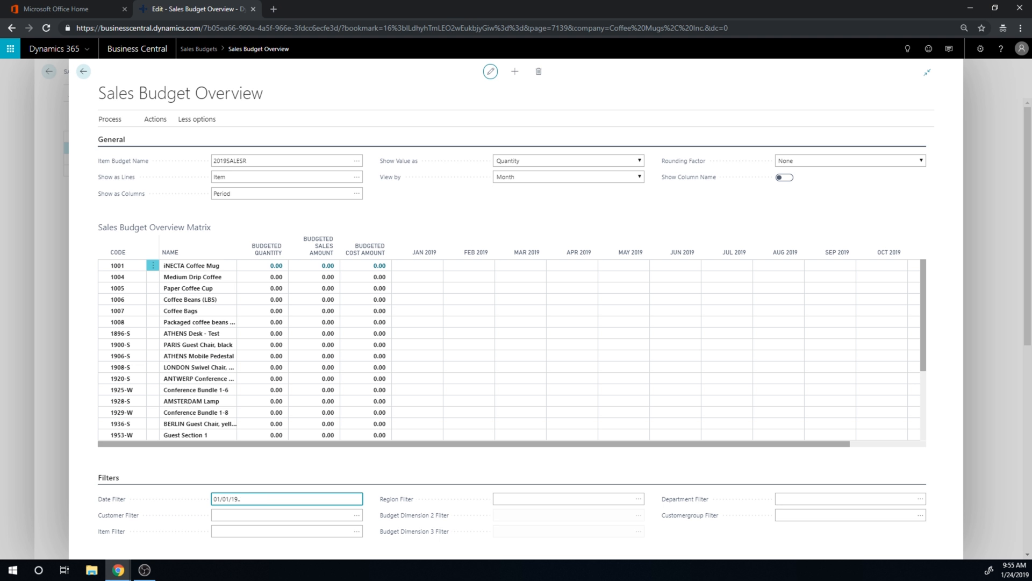
type("013119")
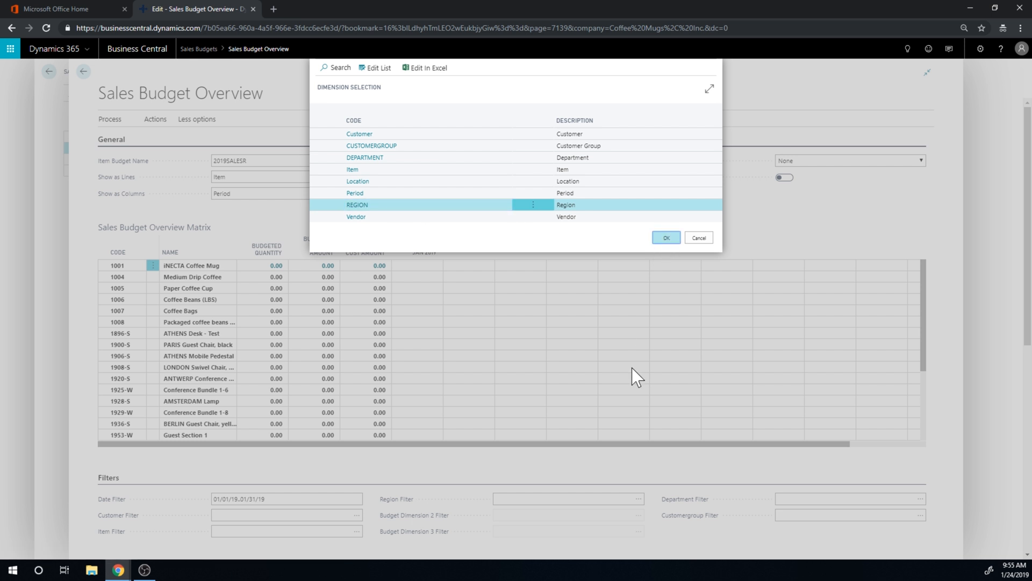
Show regions as columns and enter item 1001's January quantities, totalling 2,750
left_click(665, 238)
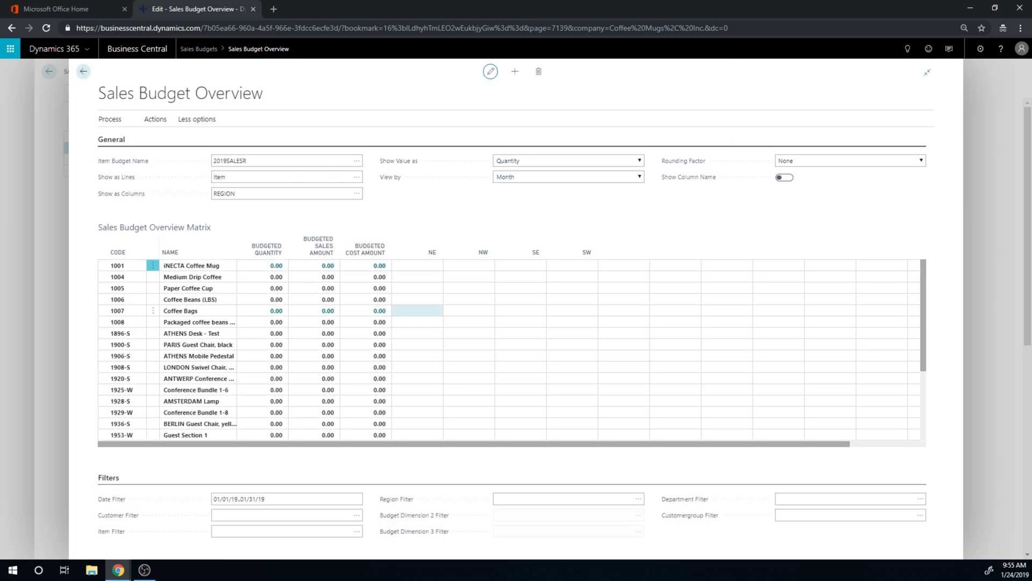
left_click(416, 264)
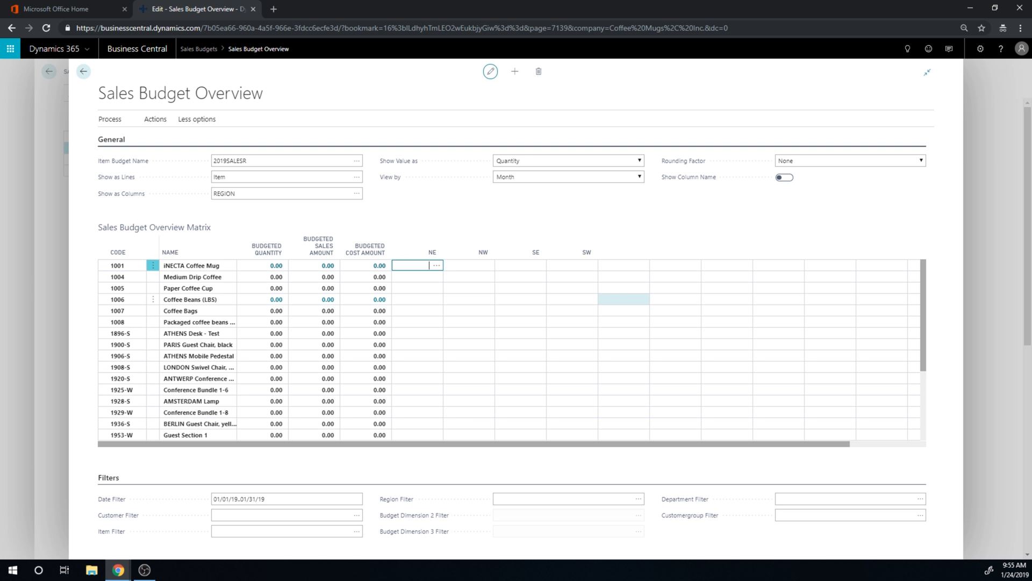
type("500")
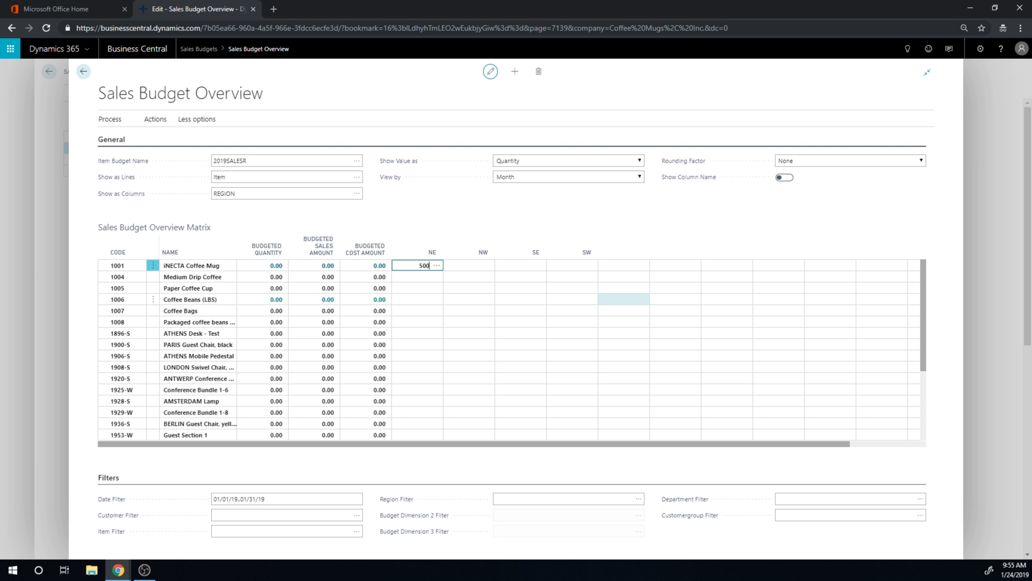
key("Tab")
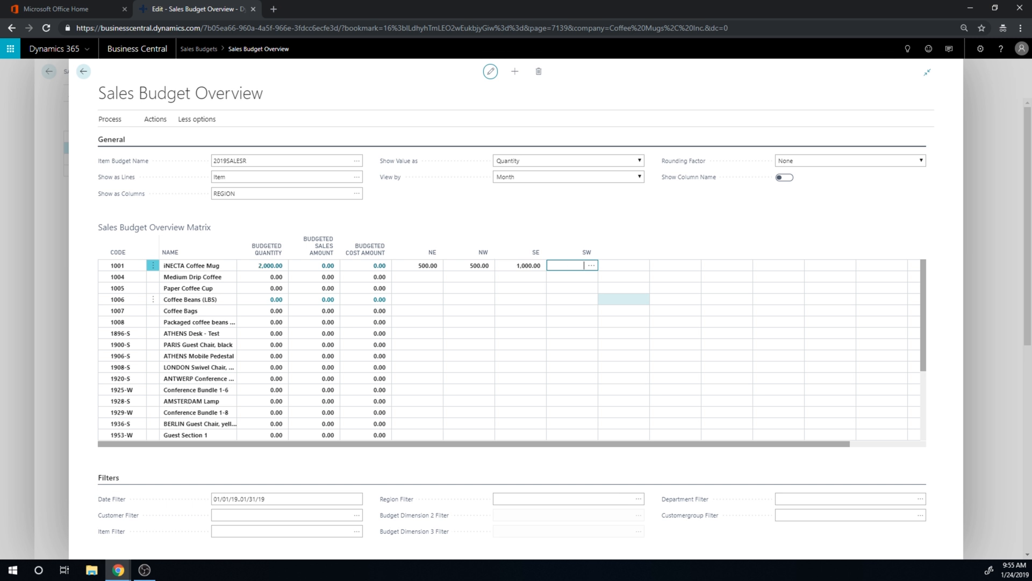
left_click(519, 265)
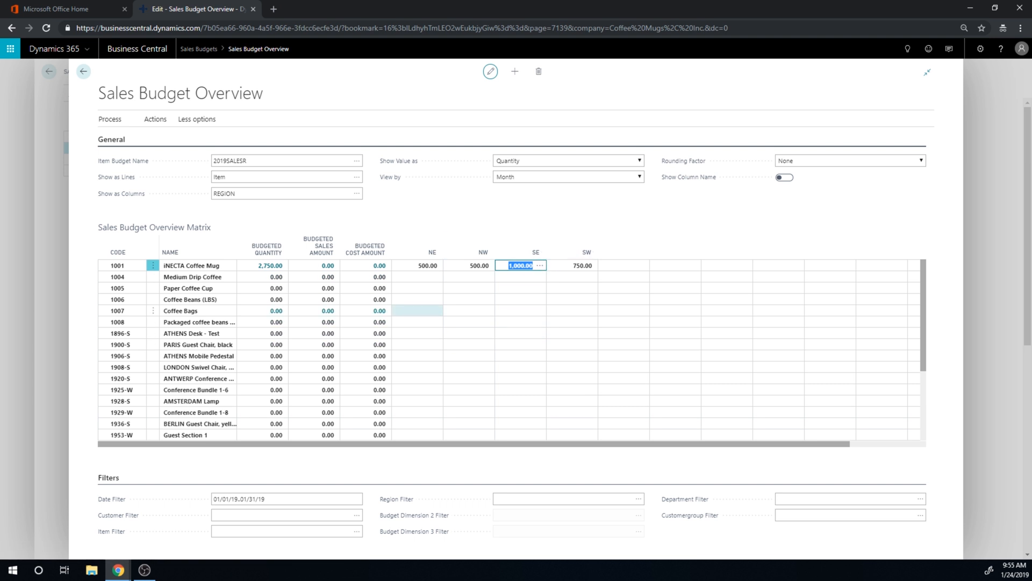
Enter item 1008's January quantities per region, totalling 4,750
left_click(417, 322)
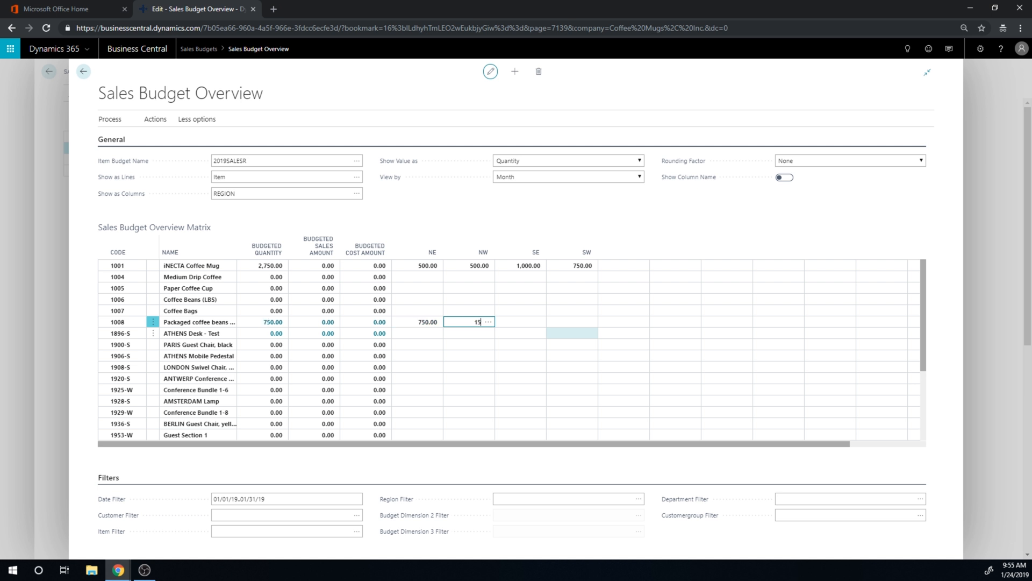
type("200")
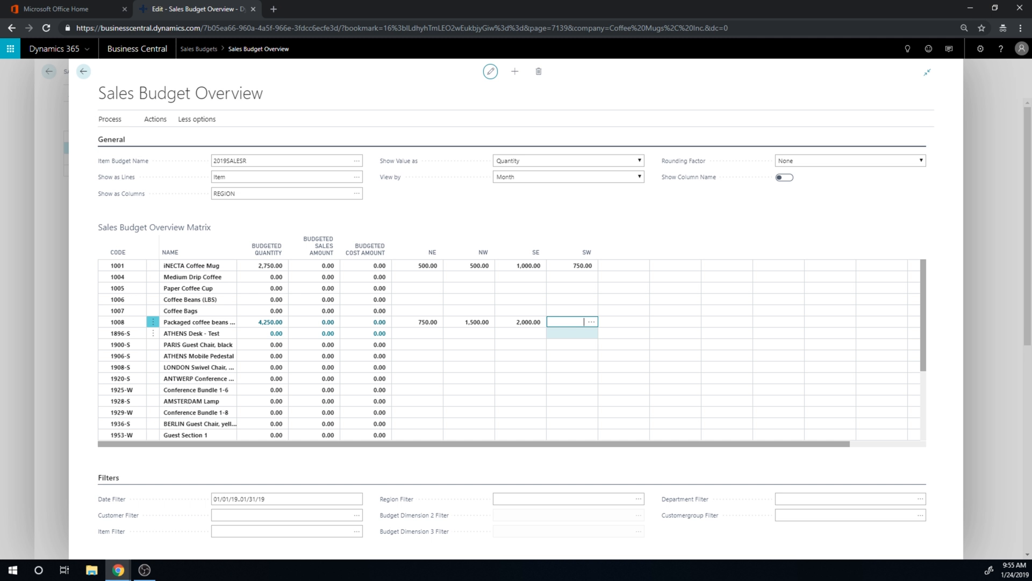
type("500")
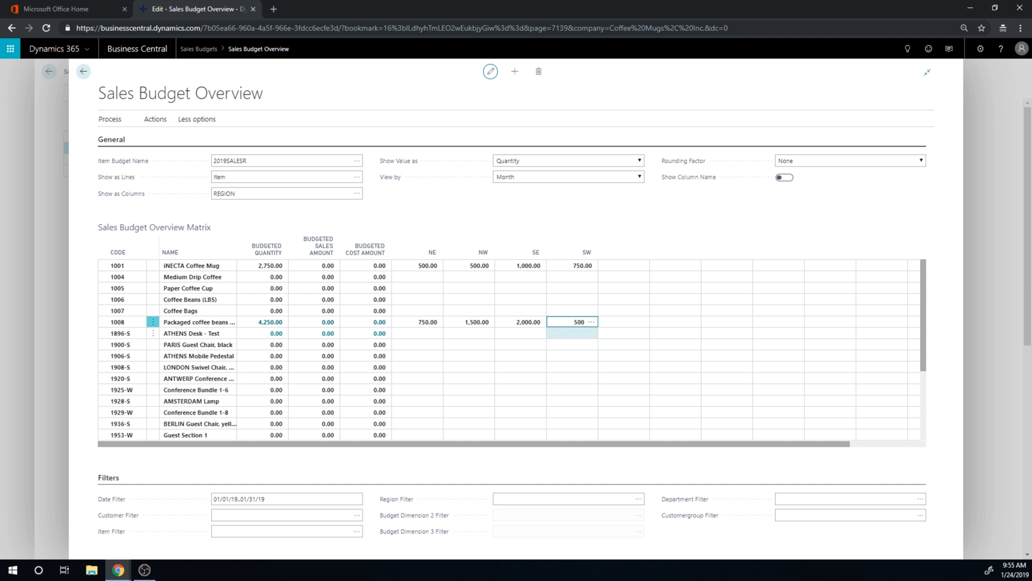
left_click(520, 322)
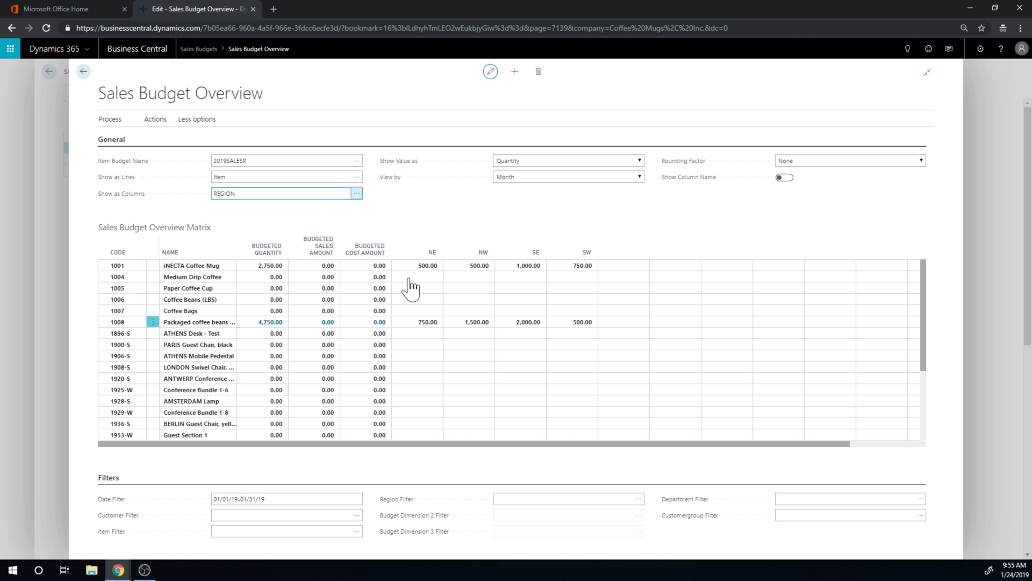
Switch the matrix columns to Period, showing JAN 2019 totals 2,750 and 4,750
left_click(356, 193)
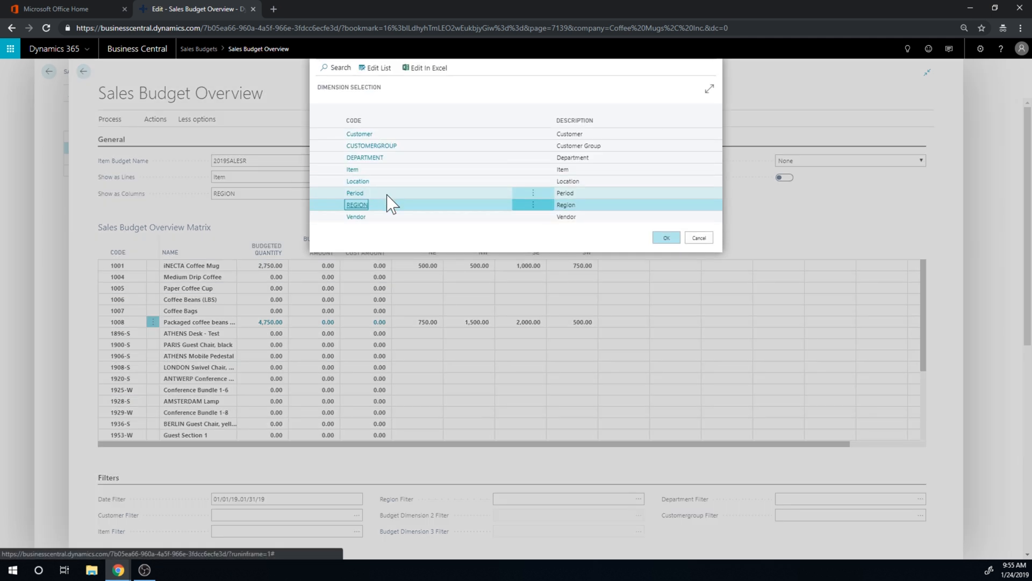
left_click(355, 193)
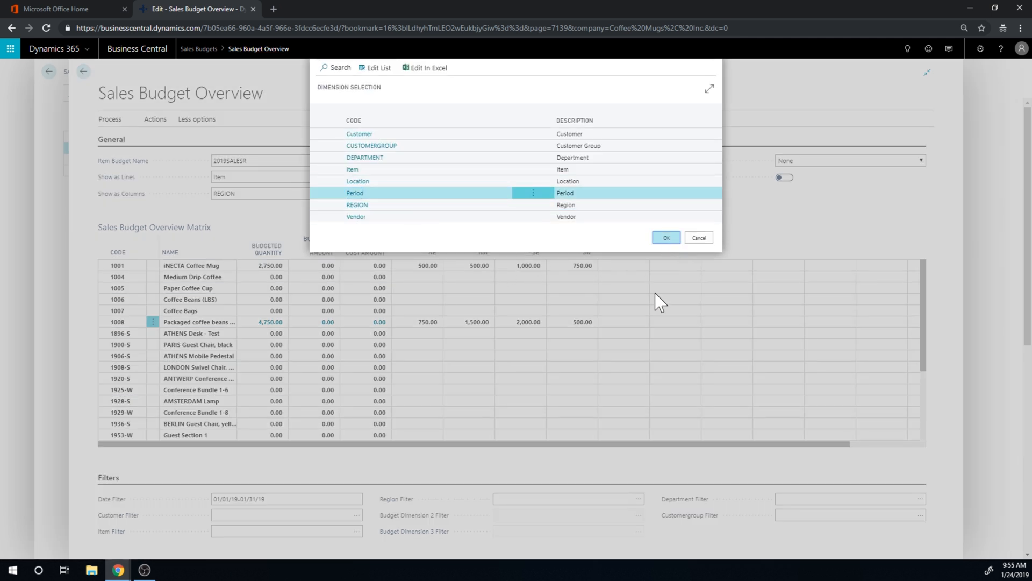
left_click(666, 237)
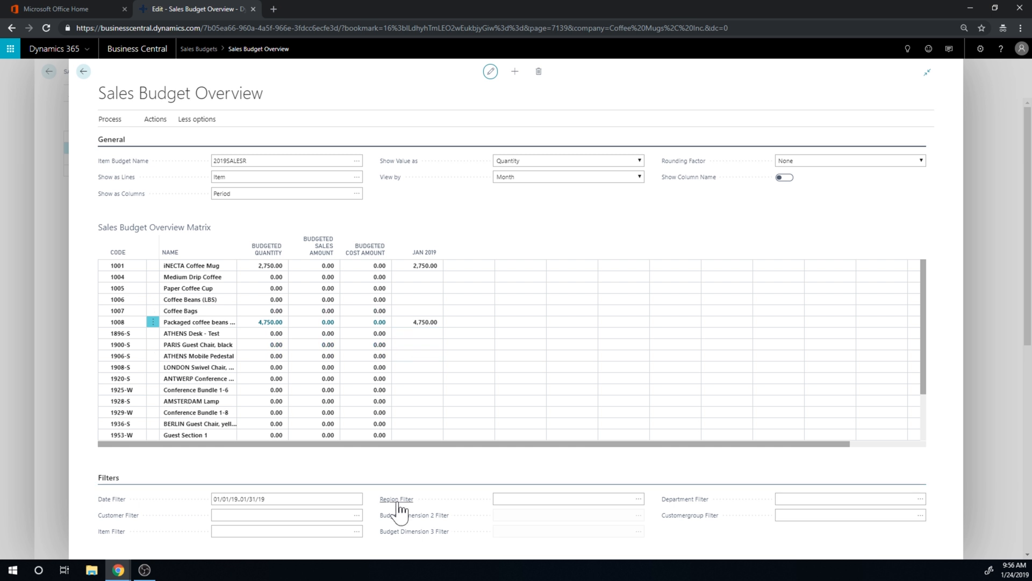
mouse_move(578, 493)
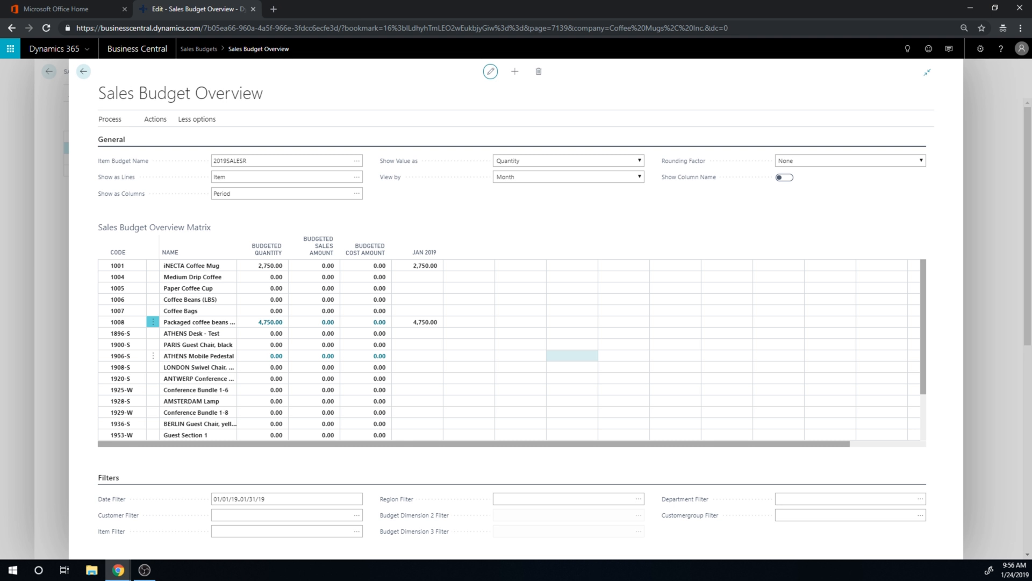
left_click(520, 322)
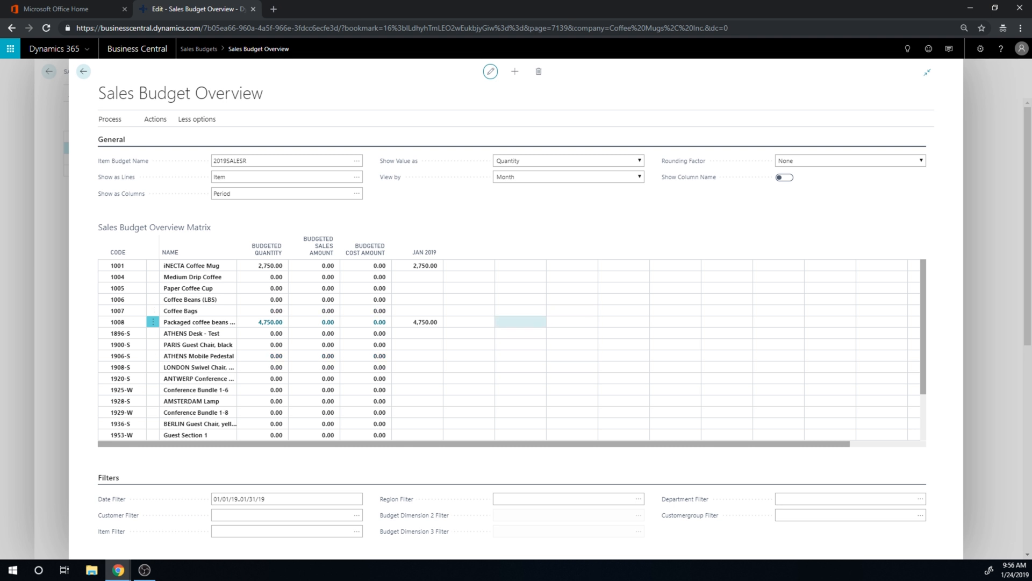
mouse_move(744, 227)
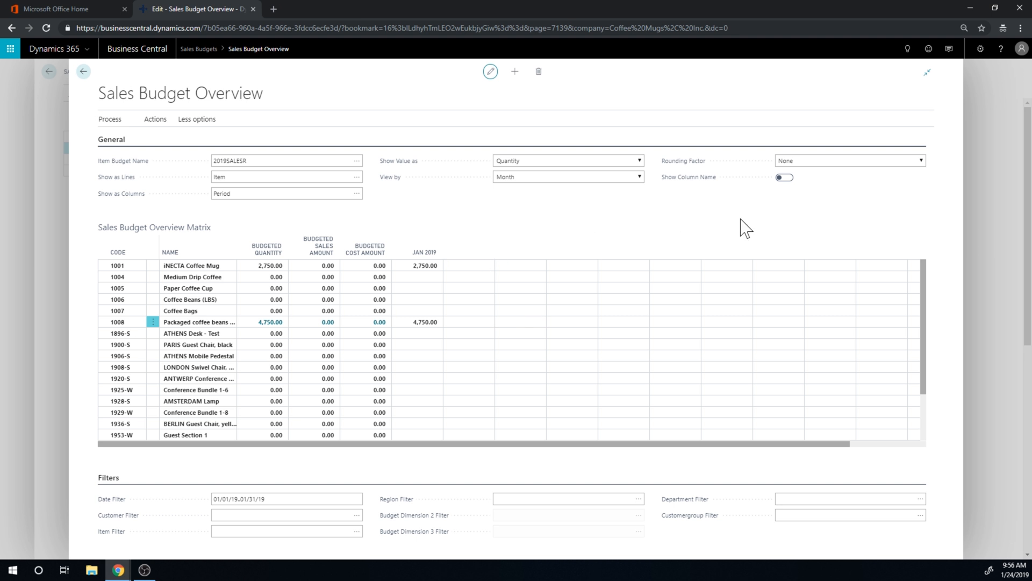